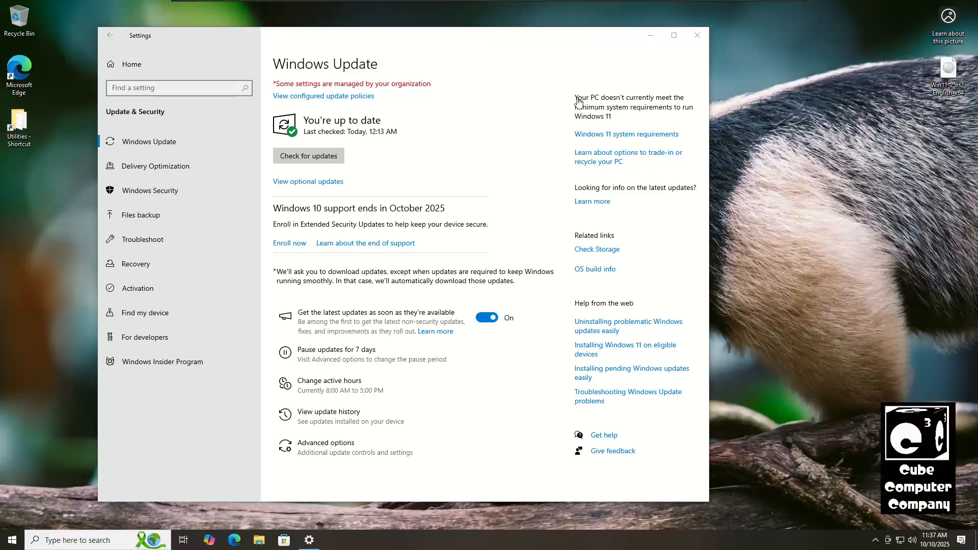
pyautogui.moveTo(617, 114)
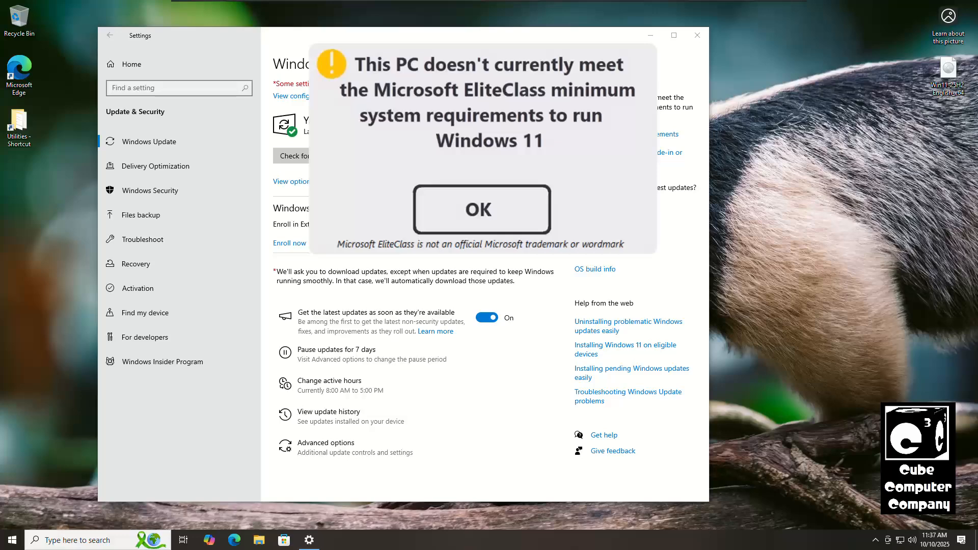
# - Review the Windows Update page's Windows 11 ineligibility message and close Settings
pyautogui.click(481, 209)
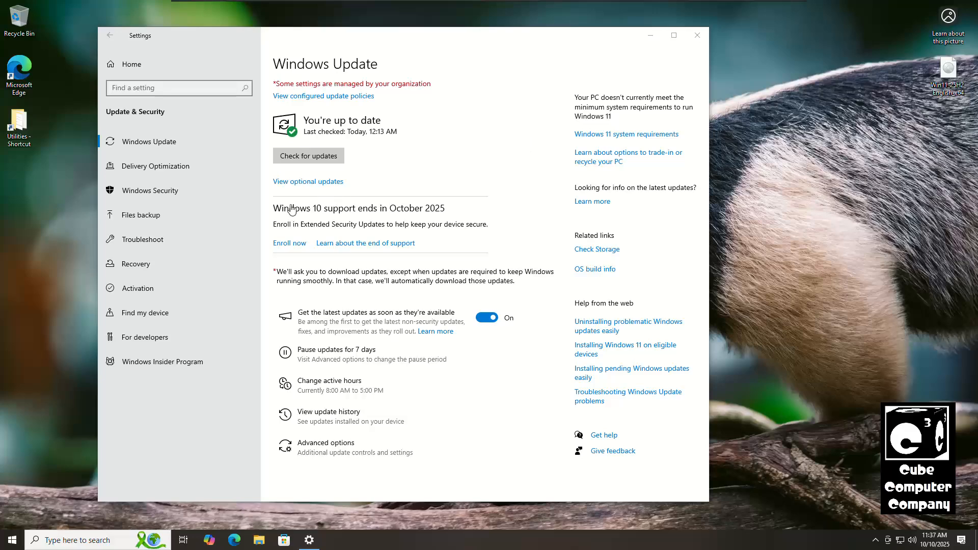
pyautogui.moveTo(277, 218)
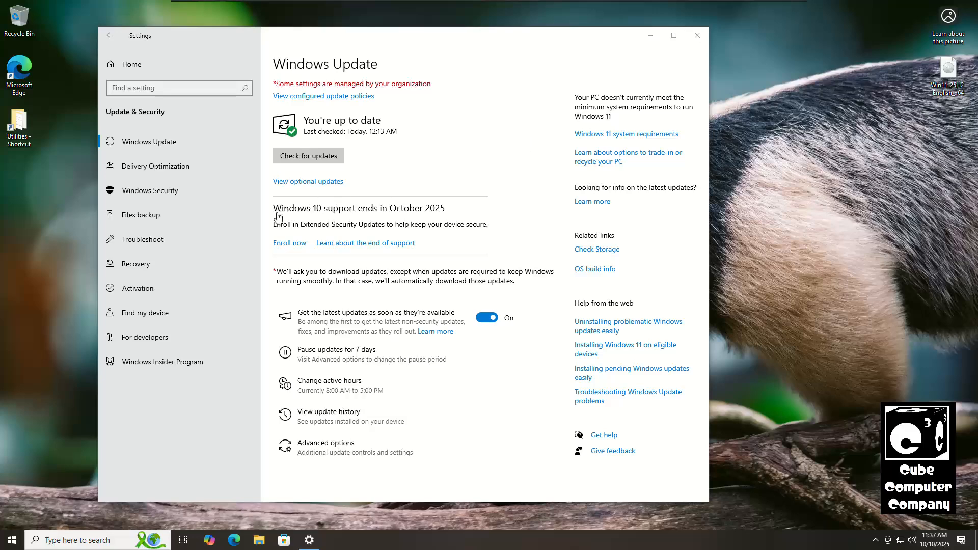
pyautogui.moveTo(461, 234)
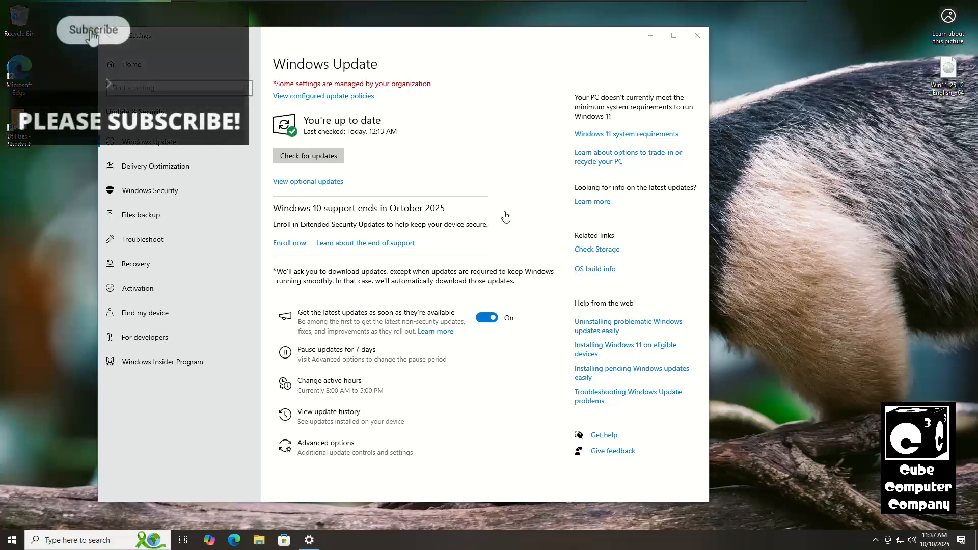
pyautogui.click(93, 30)
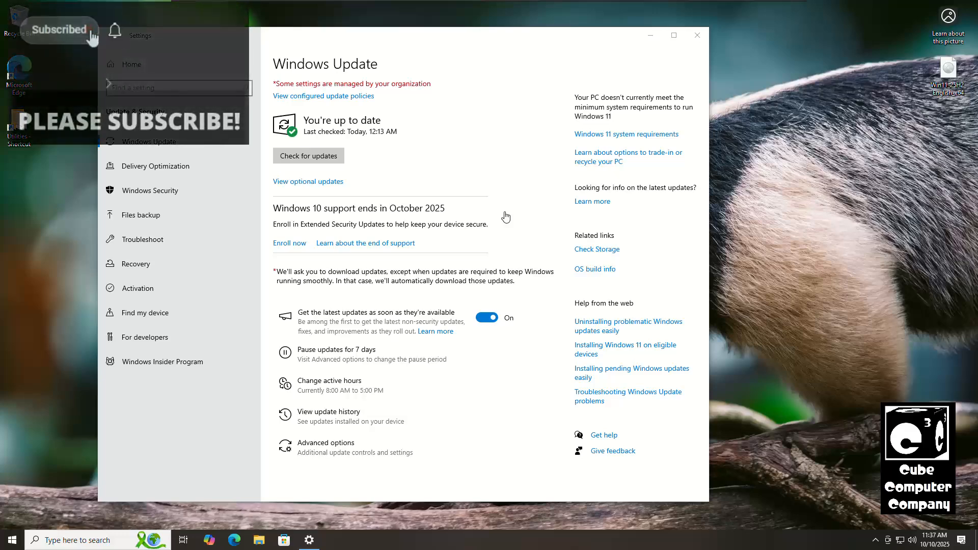
pyautogui.click(114, 36)
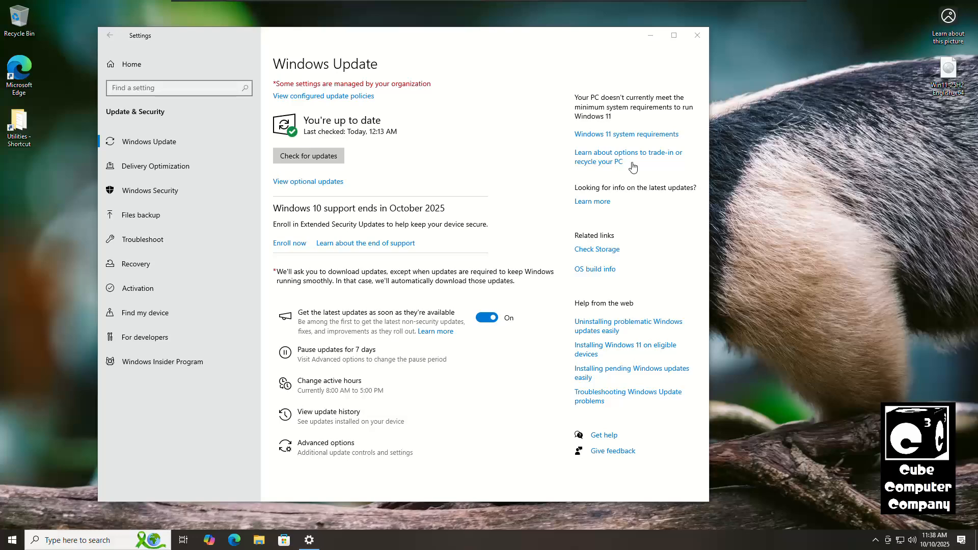
pyautogui.moveTo(947, 92)
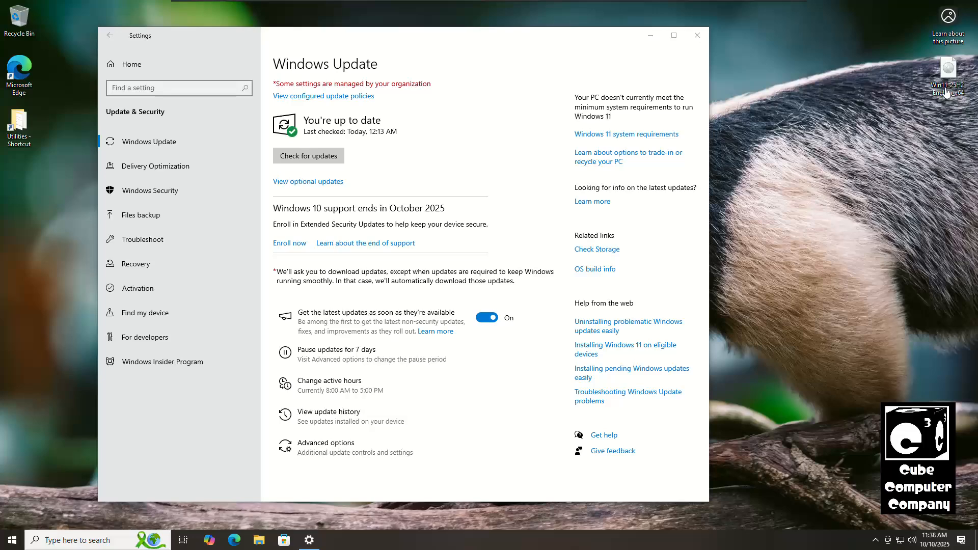
pyautogui.moveTo(914, 93)
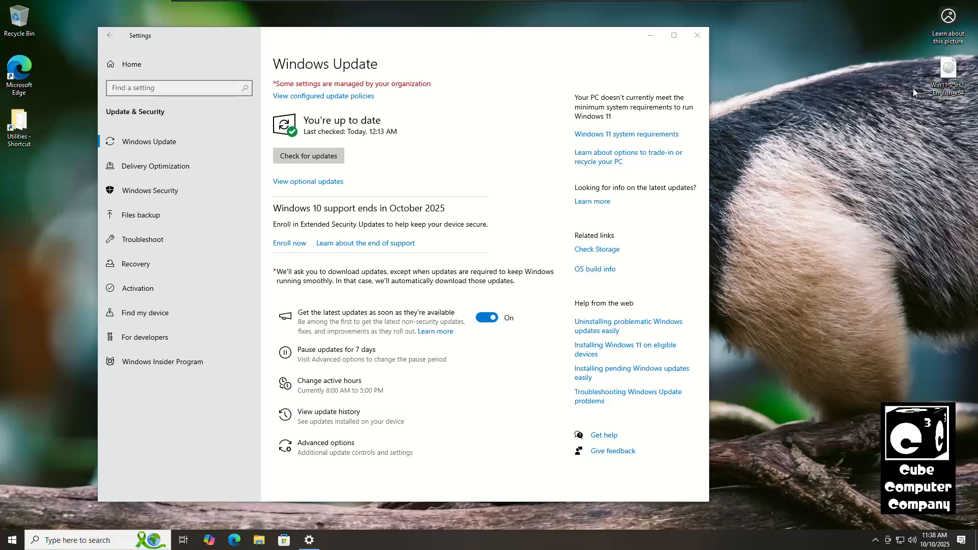
pyautogui.moveTo(948, 74)
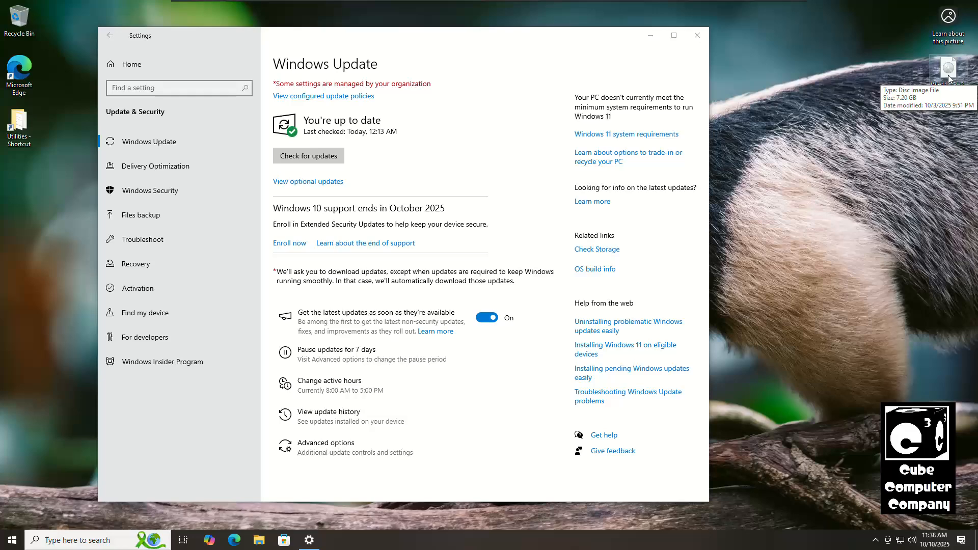
pyautogui.moveTo(852, 77)
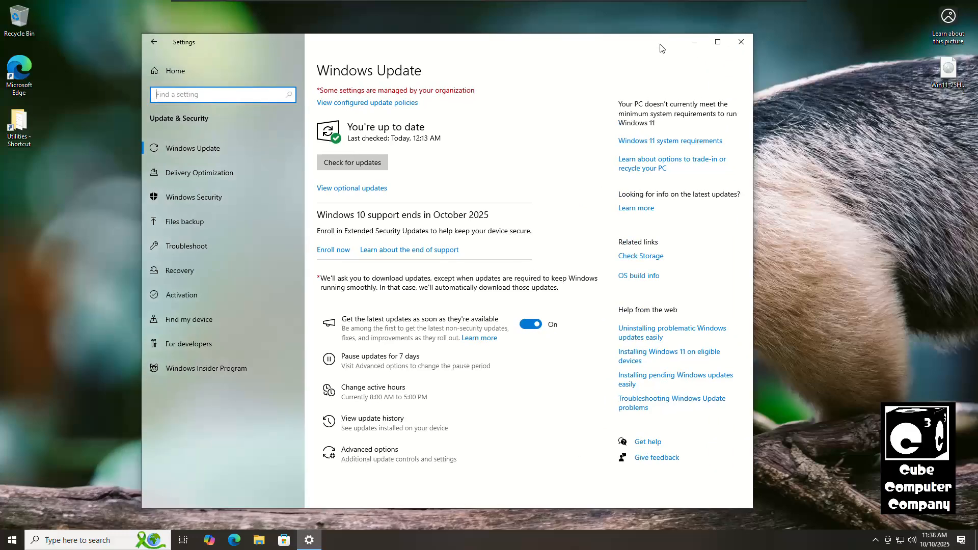
pyautogui.moveTo(581, 82)
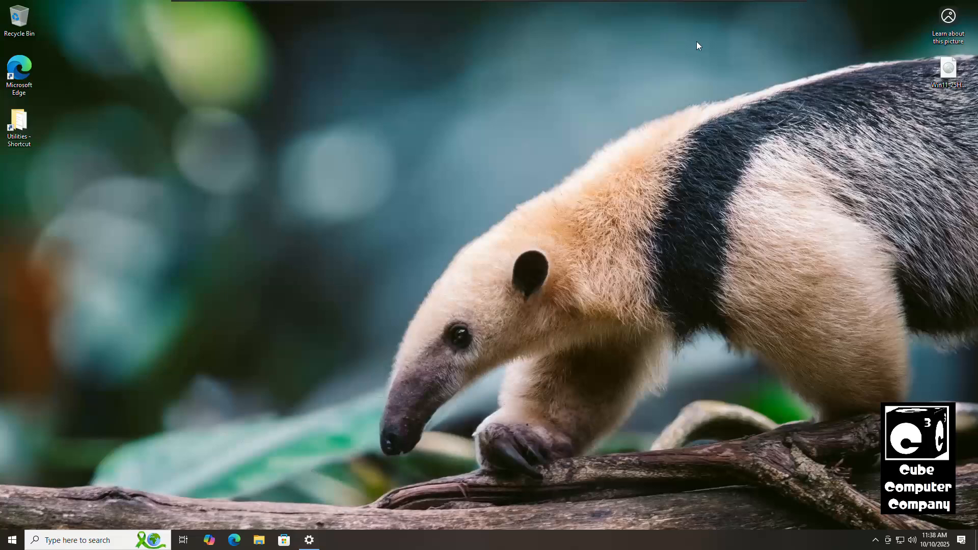
# - Mount the Win11 ISO from the desktop as DVD Drive (E:)
pyautogui.rightClick(948, 67)
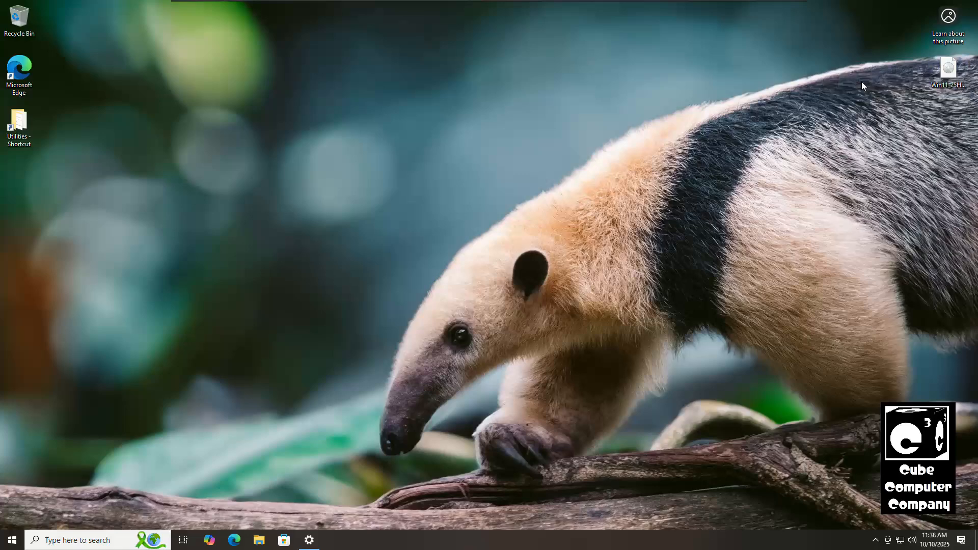
pyautogui.click(259, 540)
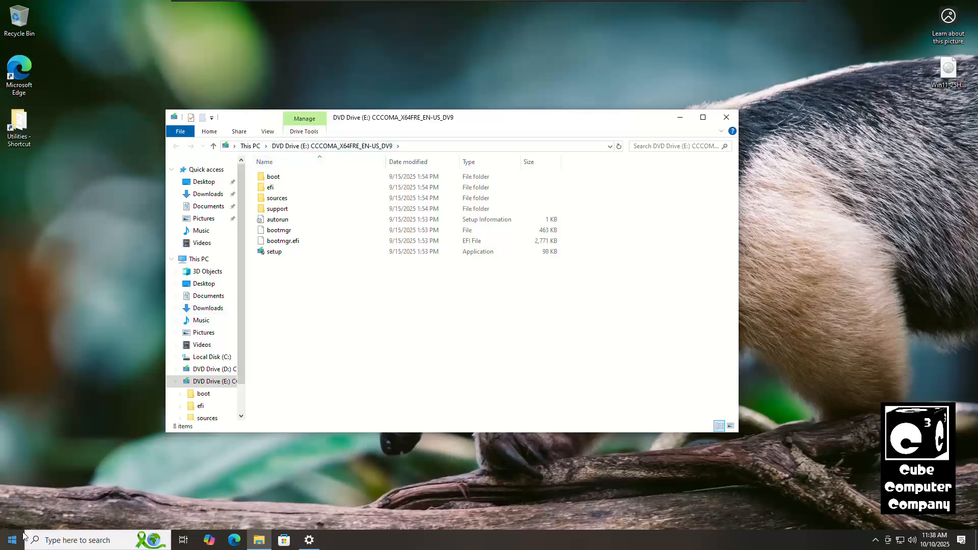
# - Search Start for 'cmd' to find Command Prompt
pyautogui.click(11, 540)
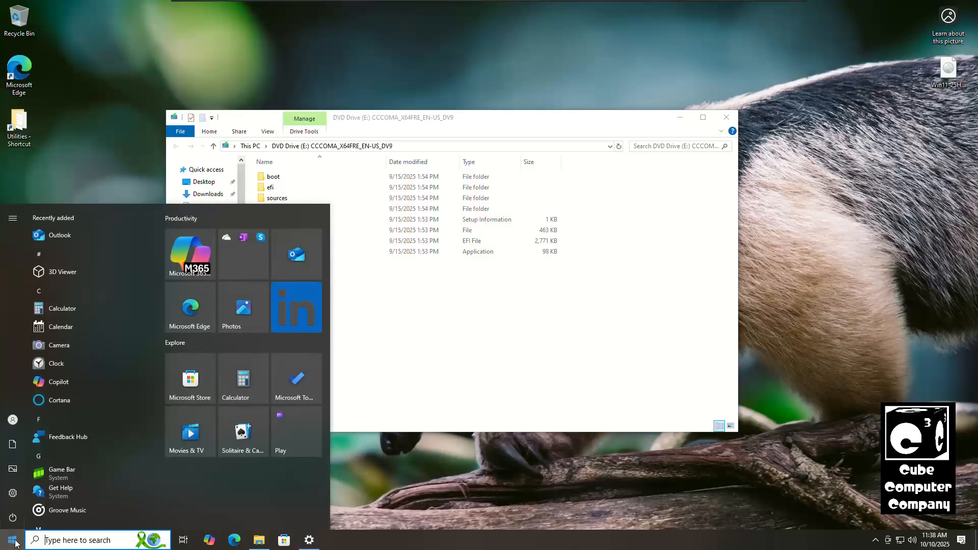
pyautogui.write('cmd')
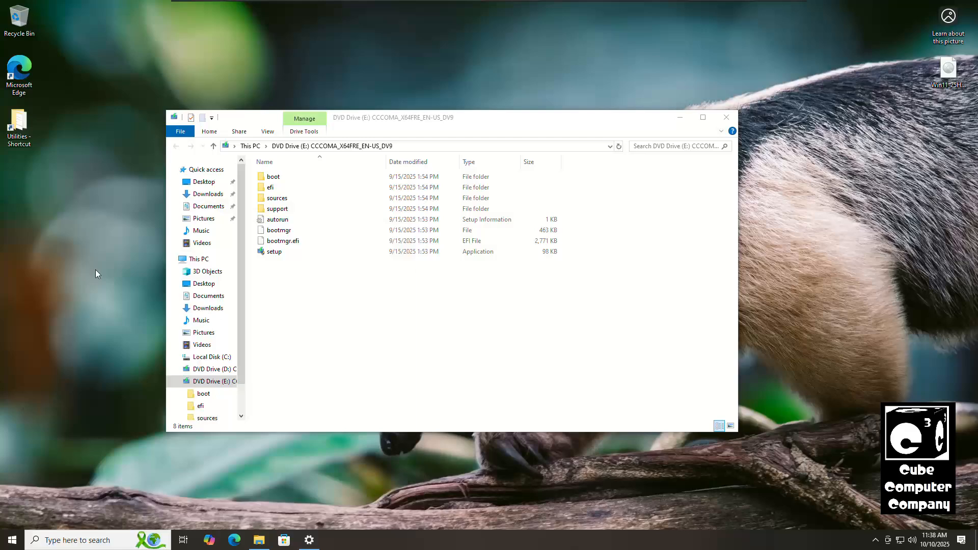
# - Run E:\setup.exe /product server from an administrator Command Prompt
pyautogui.click(334, 540)
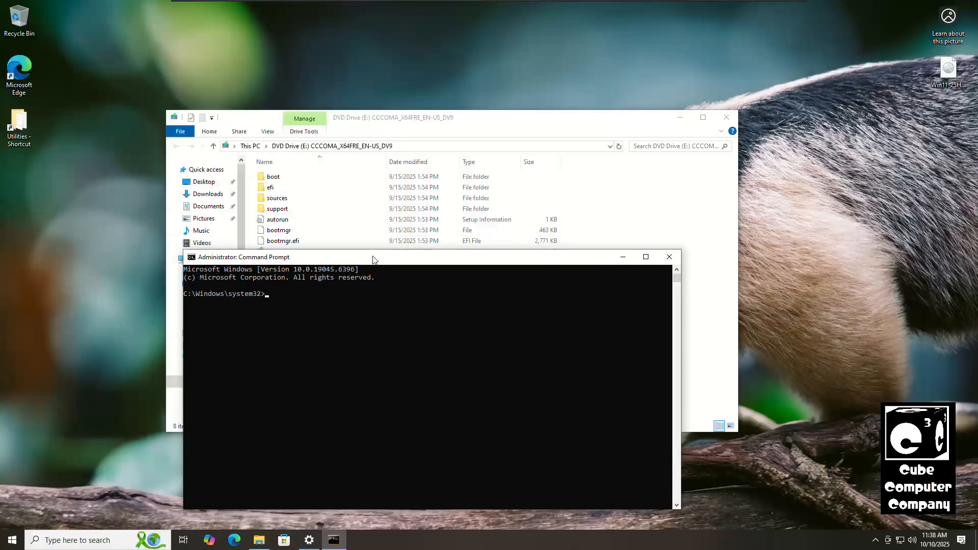
pyautogui.moveTo(374, 256); pyautogui.dragTo(462, 270)
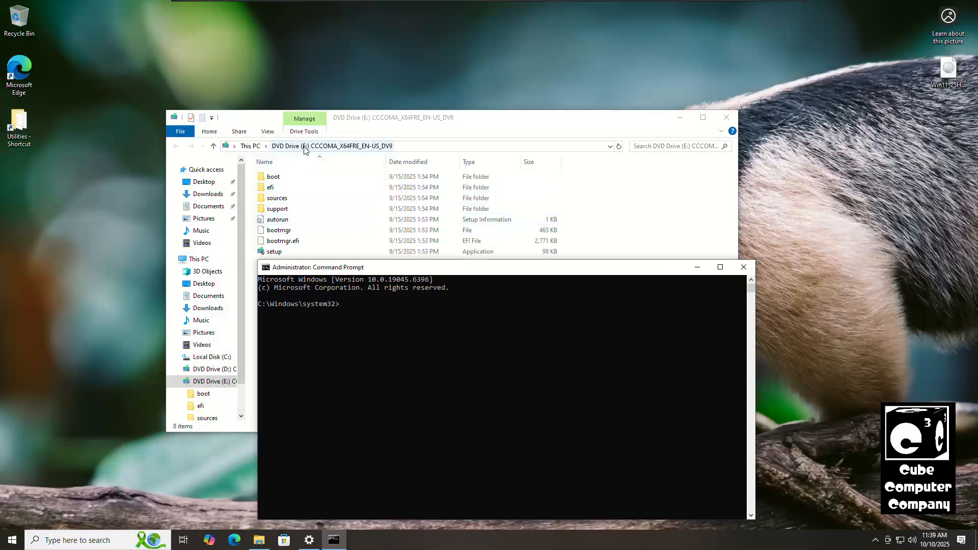
pyautogui.write('E')
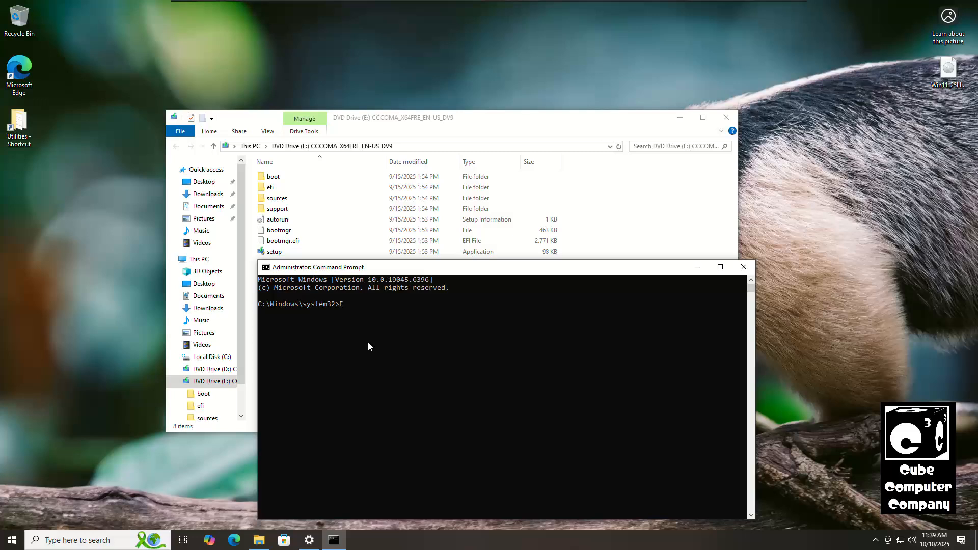
pyautogui.write(':\\setu')
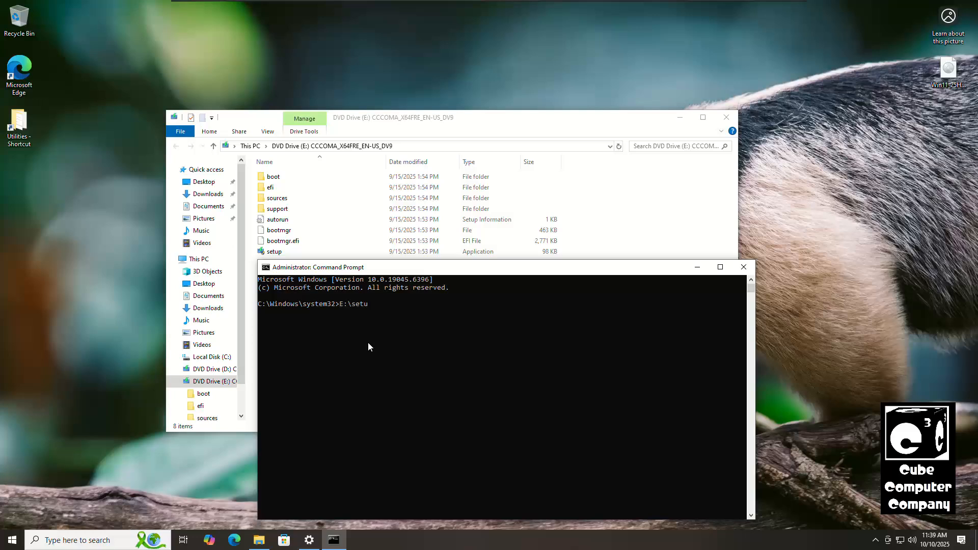
pyautogui.write('.exe')
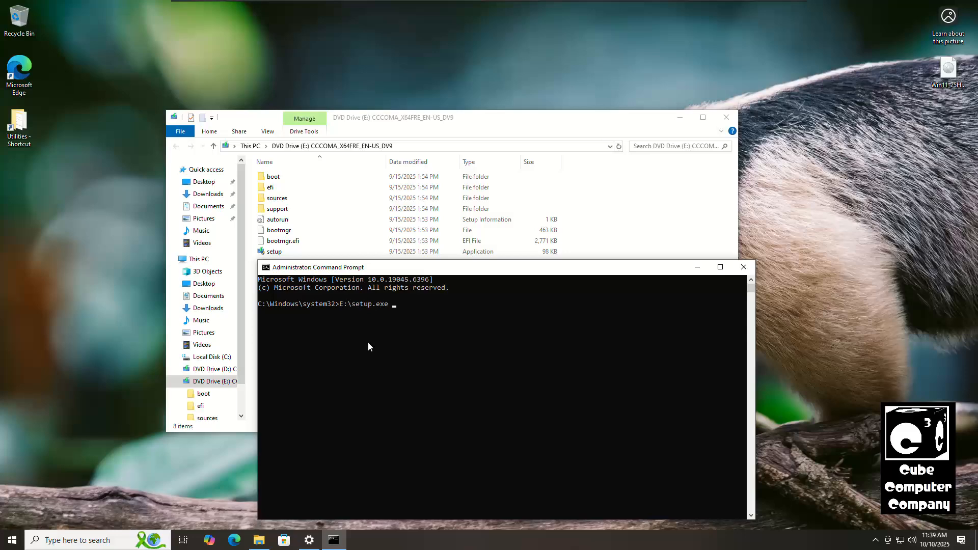
pyautogui.write('/product s')
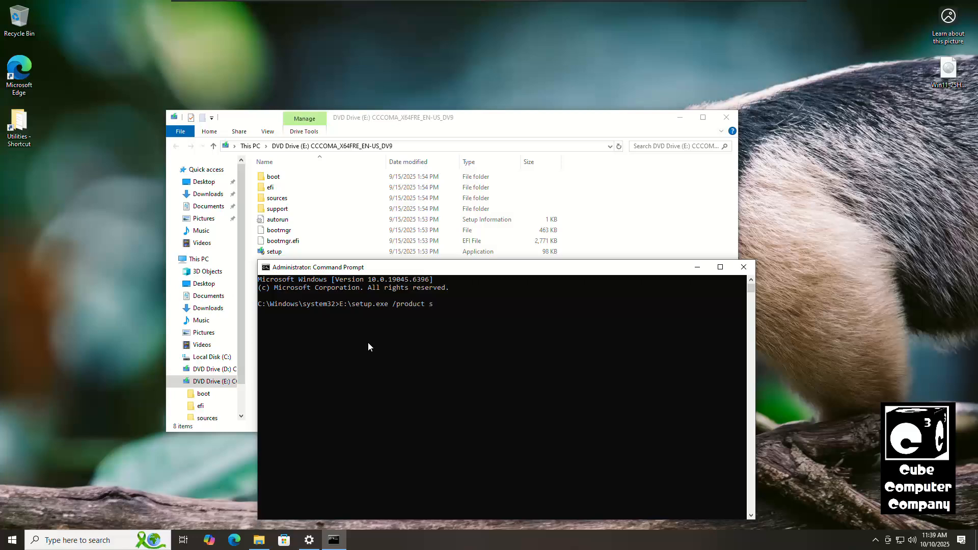
pyautogui.write('erver')
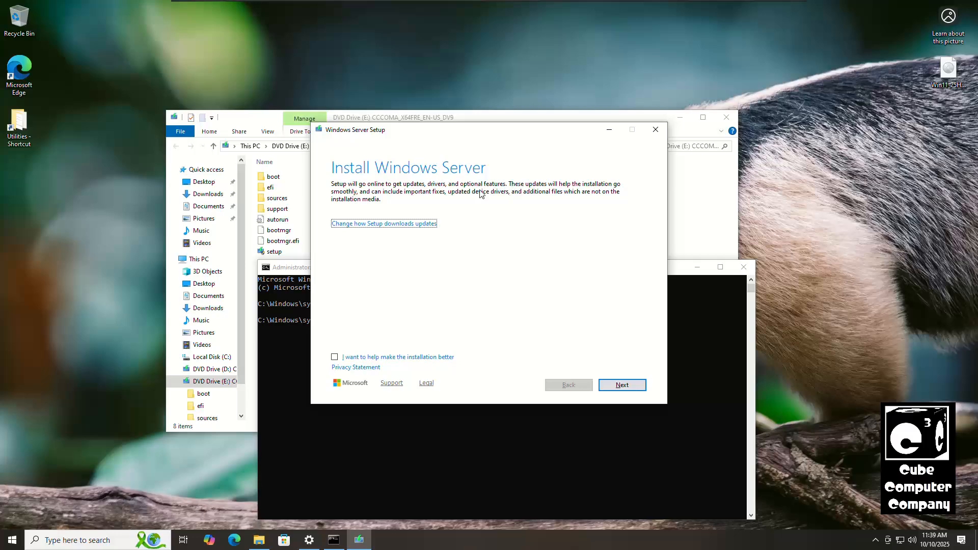
# - Choose 'Not right now' for updates, accept the license, and keep files, settings, and apps
pyautogui.click(384, 224)
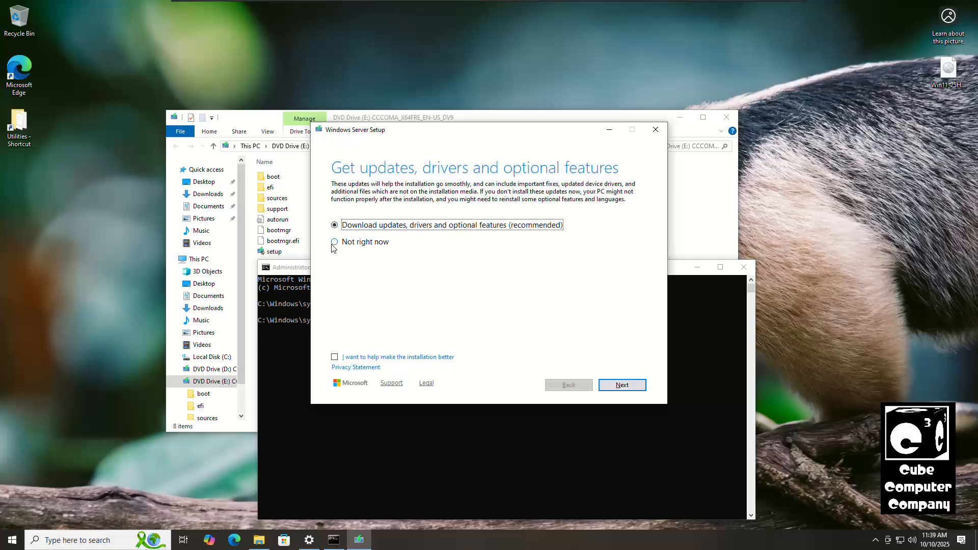
pyautogui.click(335, 241)
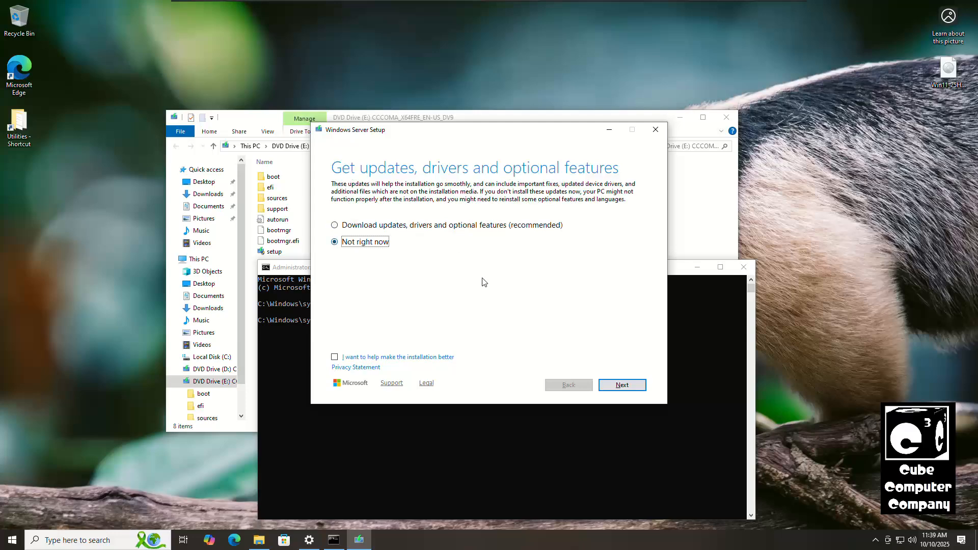
pyautogui.click(622, 385)
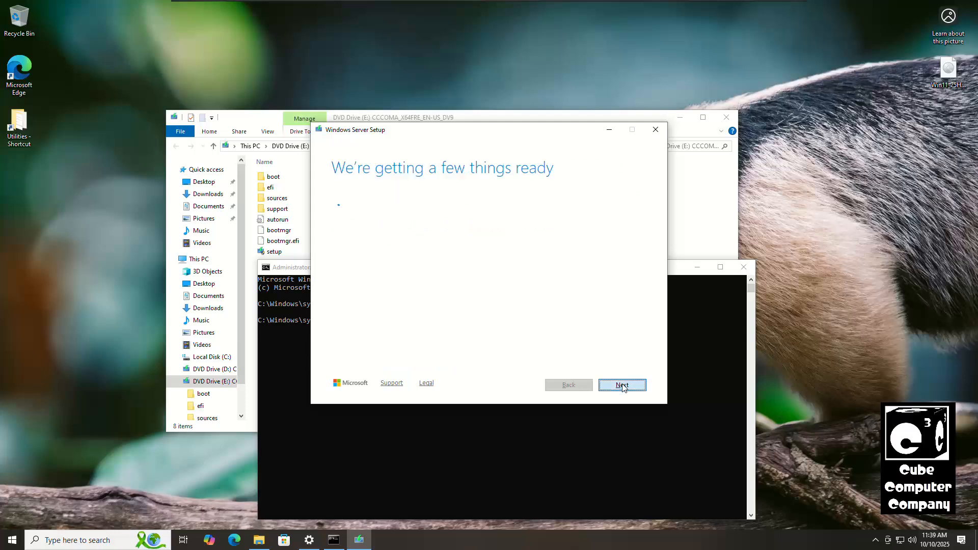
pyautogui.click(622, 385)
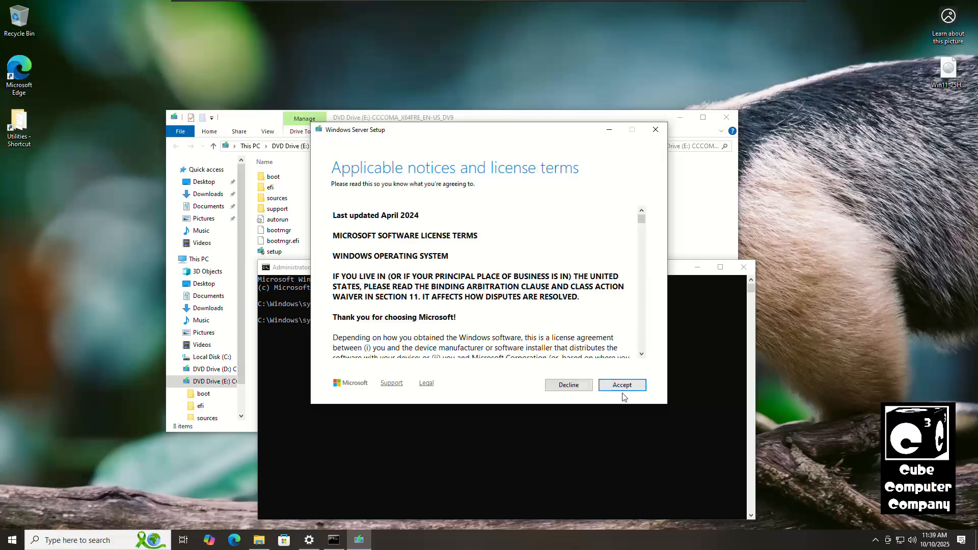
pyautogui.click(622, 385)
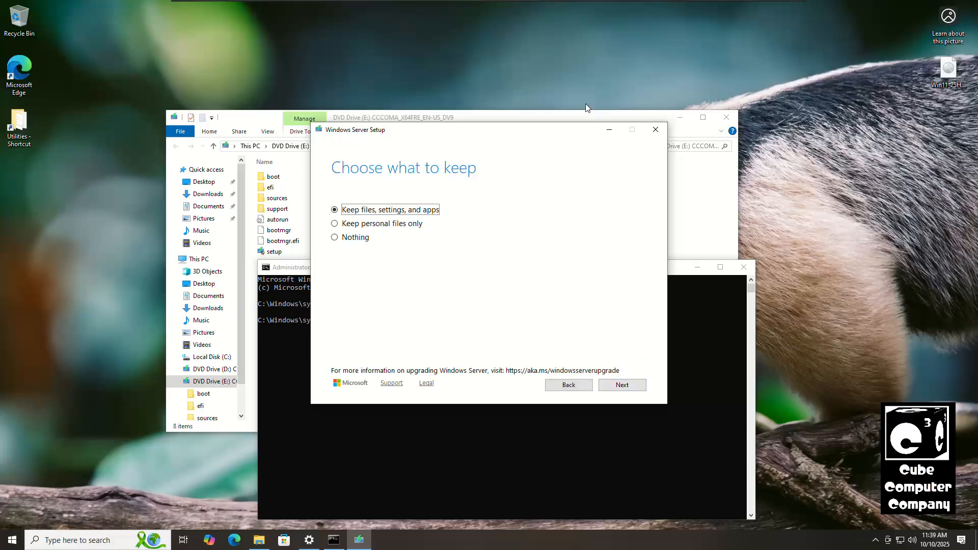
pyautogui.moveTo(374, 271)
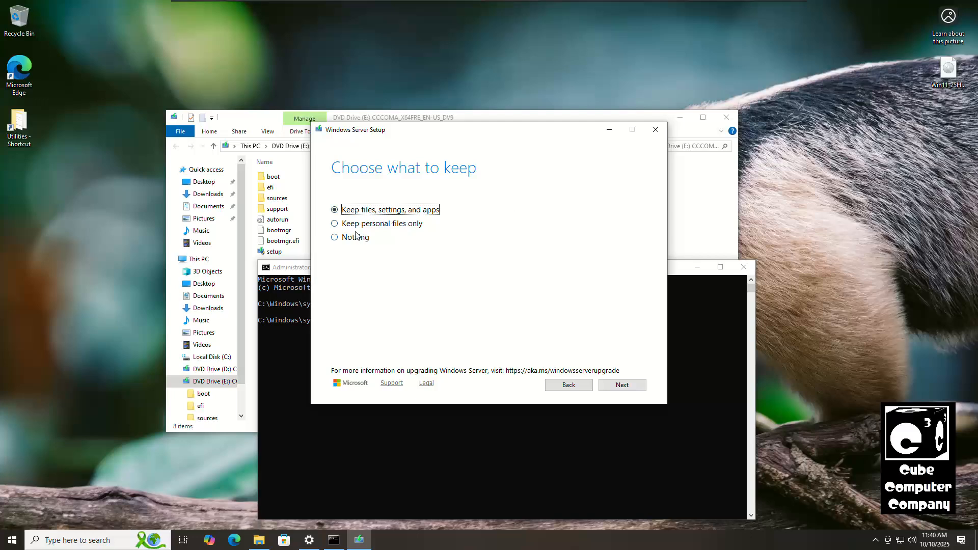
pyautogui.moveTo(360, 243)
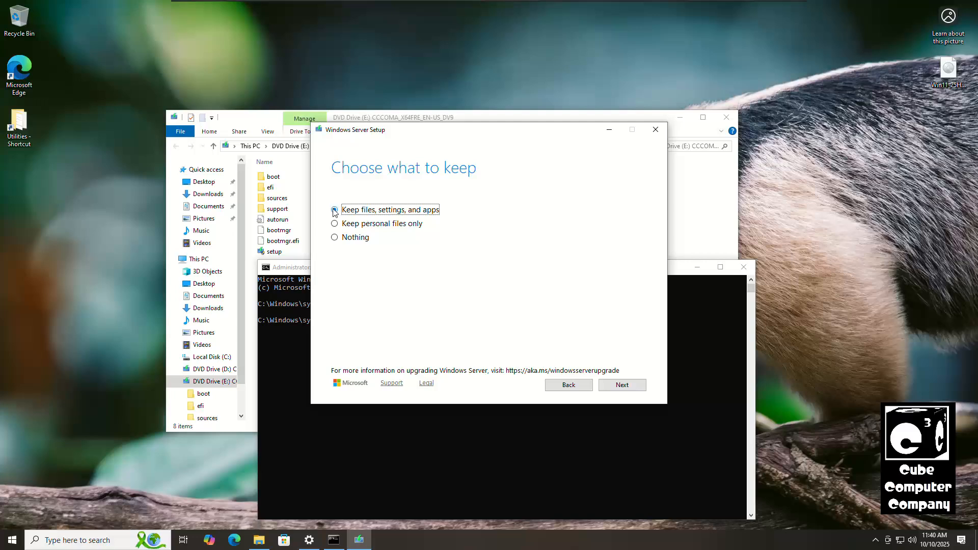
pyautogui.click(334, 210)
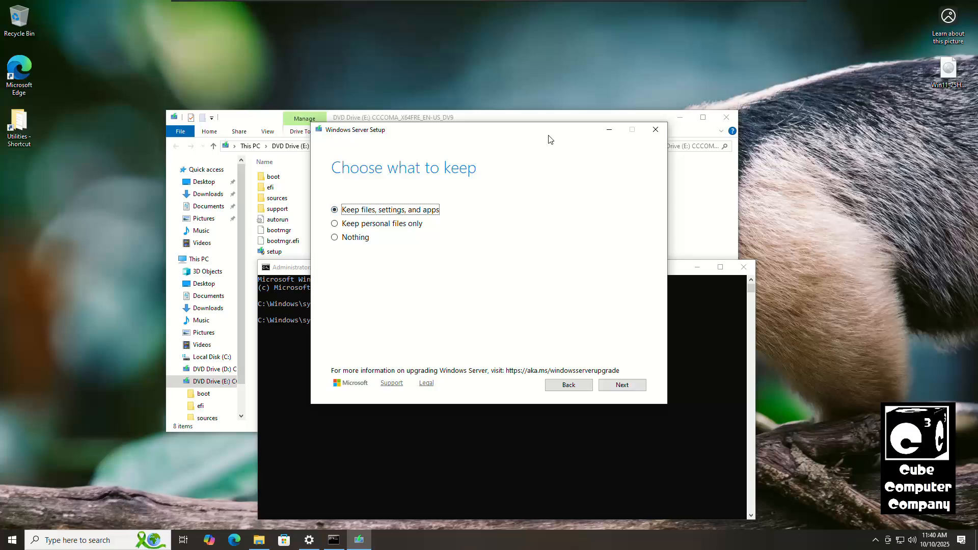
pyautogui.moveTo(546, 139)
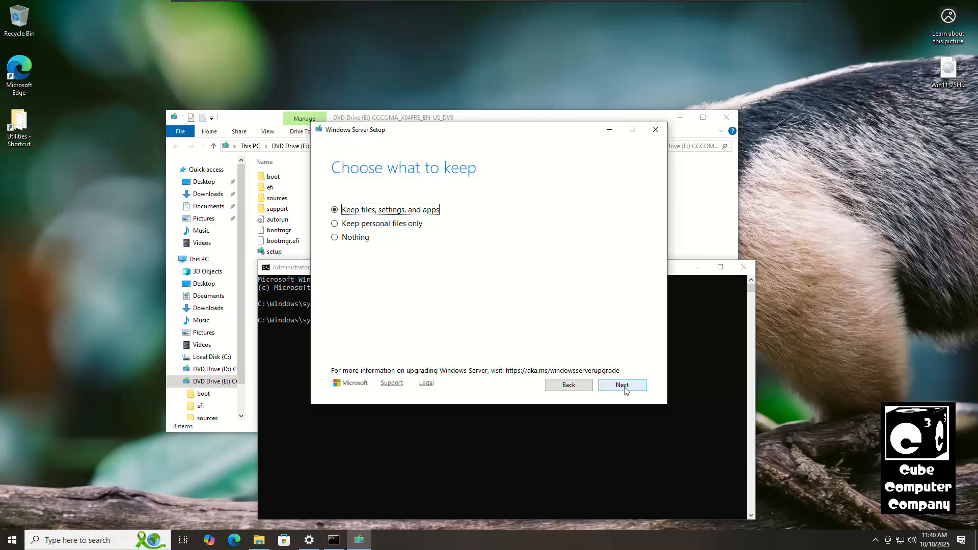
# - Confirm the keep-everything choice and start the Windows 11 Pro install
pyautogui.click(621, 385)
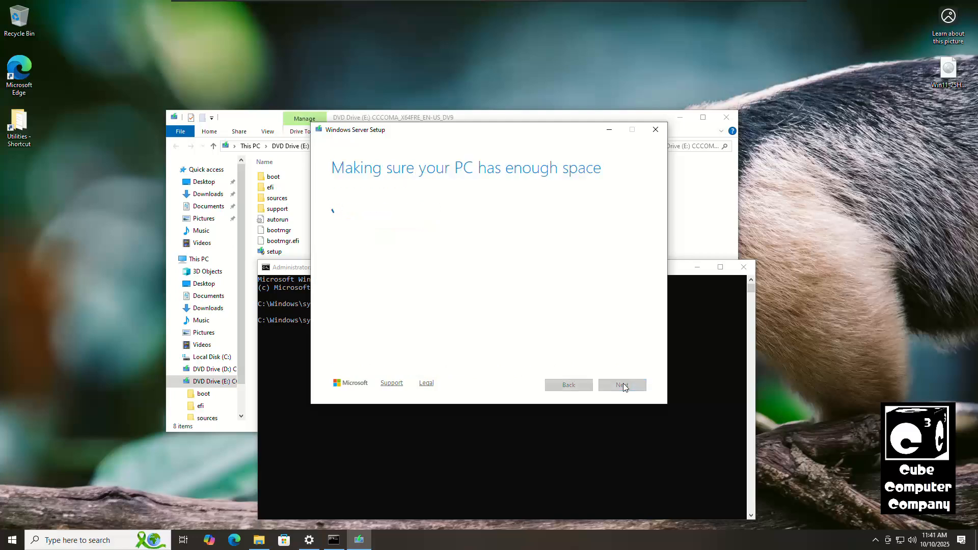
pyautogui.click(620, 385)
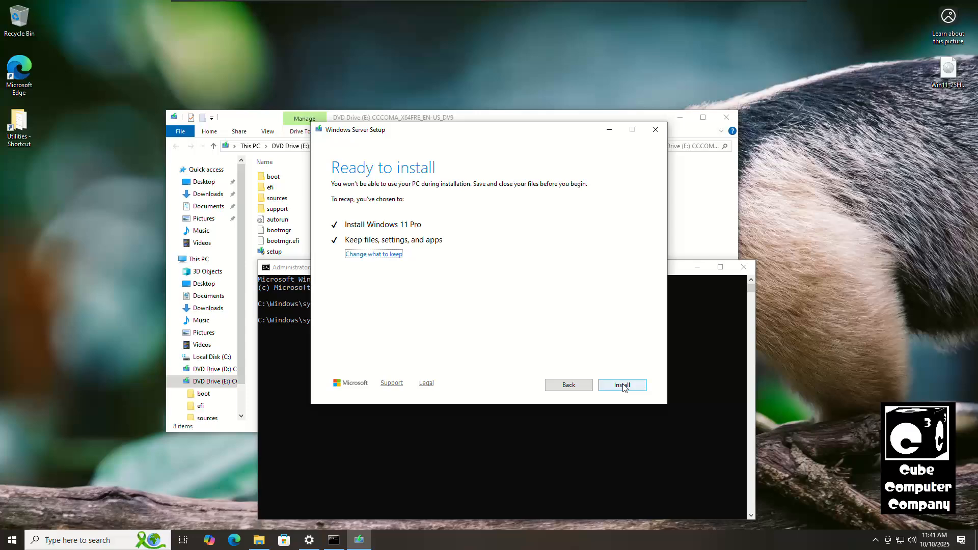
pyautogui.click(622, 385)
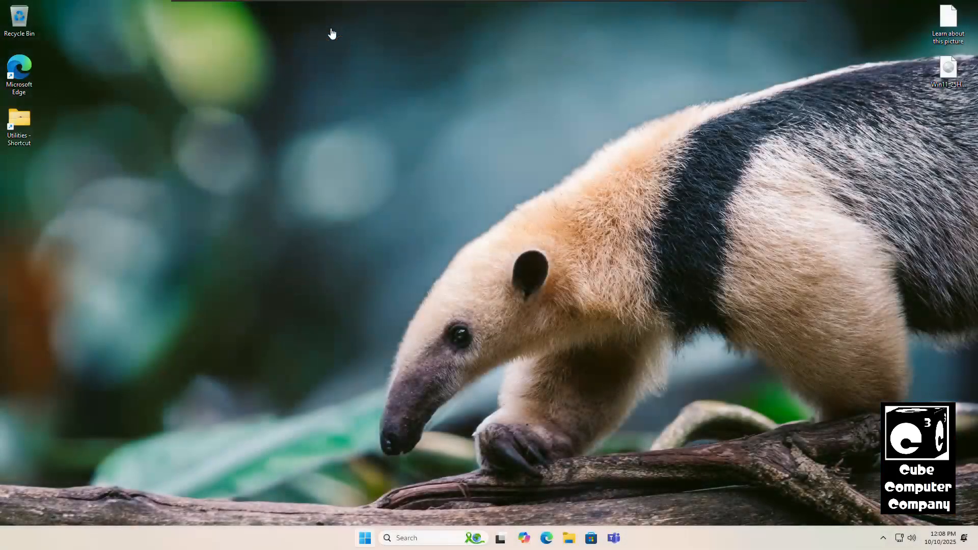
pyautogui.moveTo(346, 52)
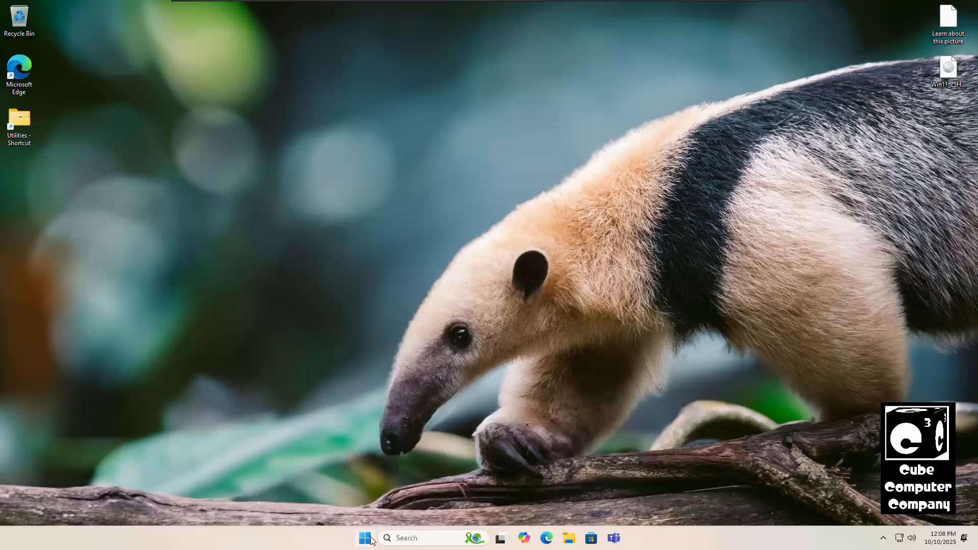
# - Launch Settings from the Windows 11 Start menu's pinned apps
pyautogui.click(366, 538)
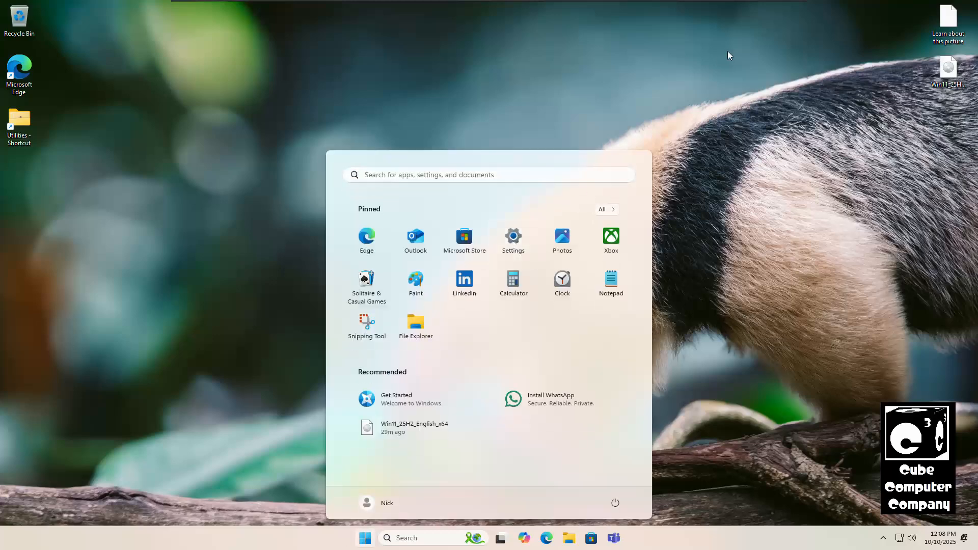
pyautogui.click(513, 238)
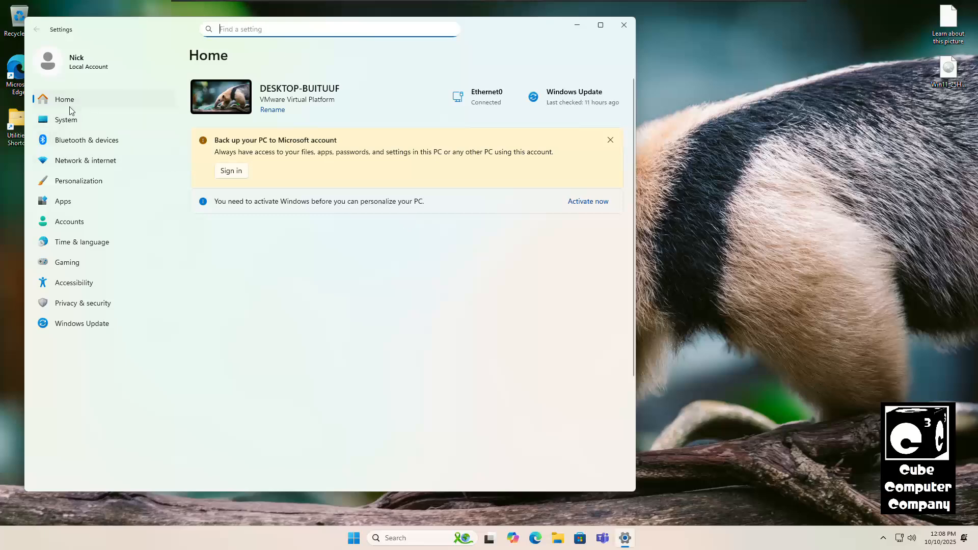
# - Show System > About Windows specifications and highlight version 25H2
pyautogui.click(66, 119)
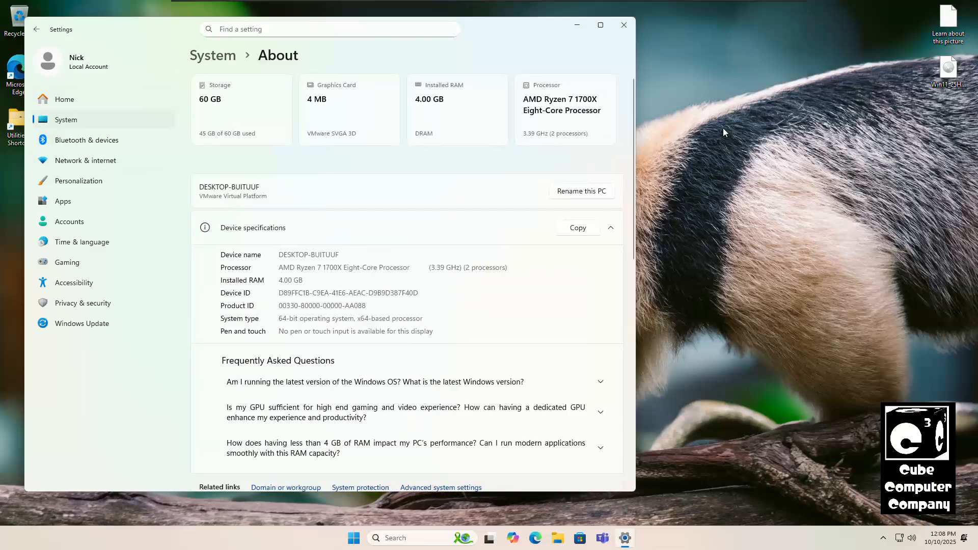
pyautogui.scroll(-3)
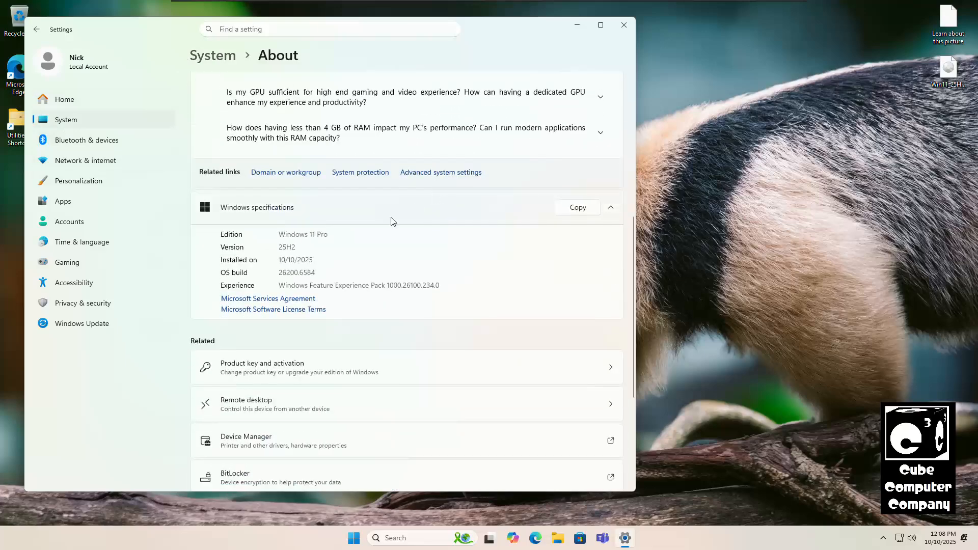
pyautogui.doubleClick(287, 247)
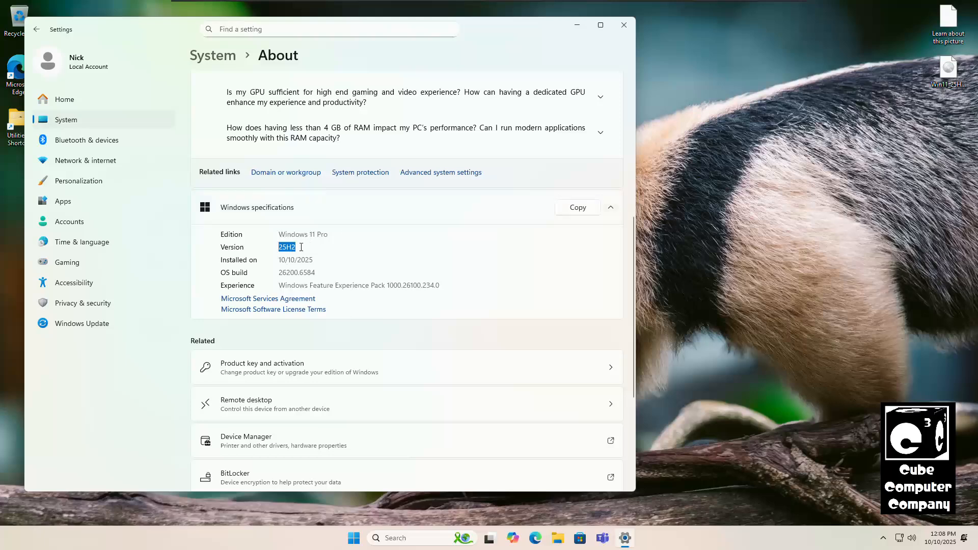
pyautogui.moveTo(550, 281)
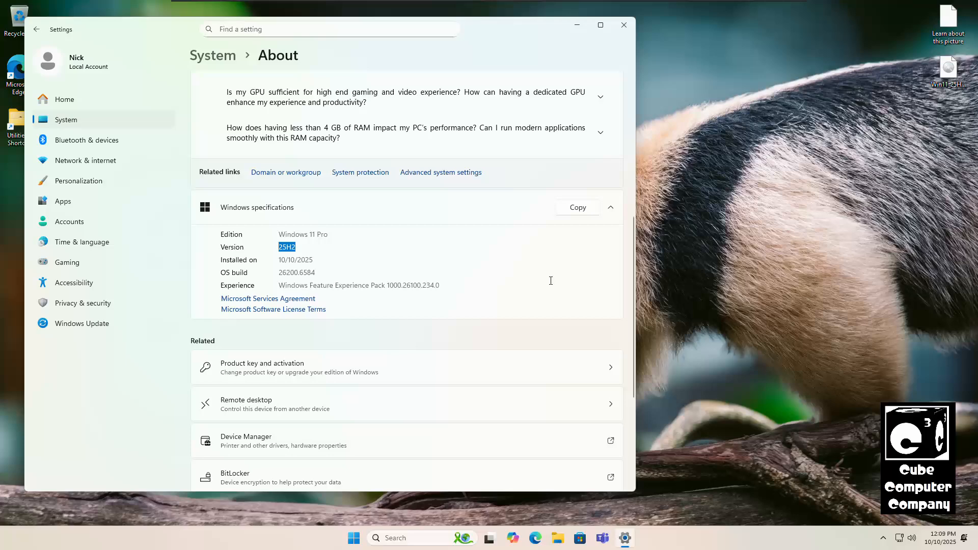
pyautogui.moveTo(558, 270)
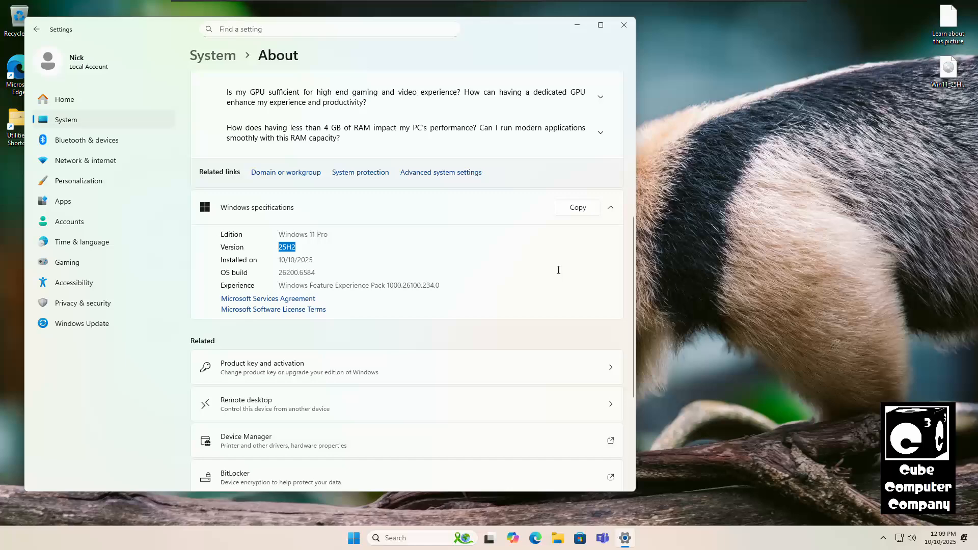